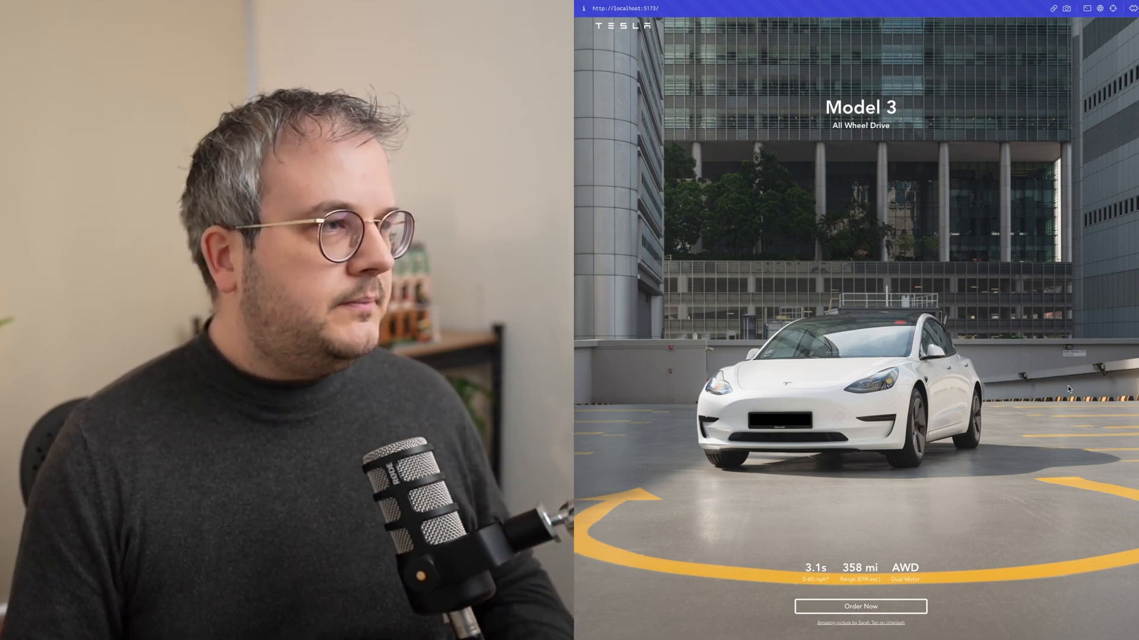
Scroll down the Model 3 demo page on the mirrored iPhone to see past the full-height hero.
scroll("down", 3)
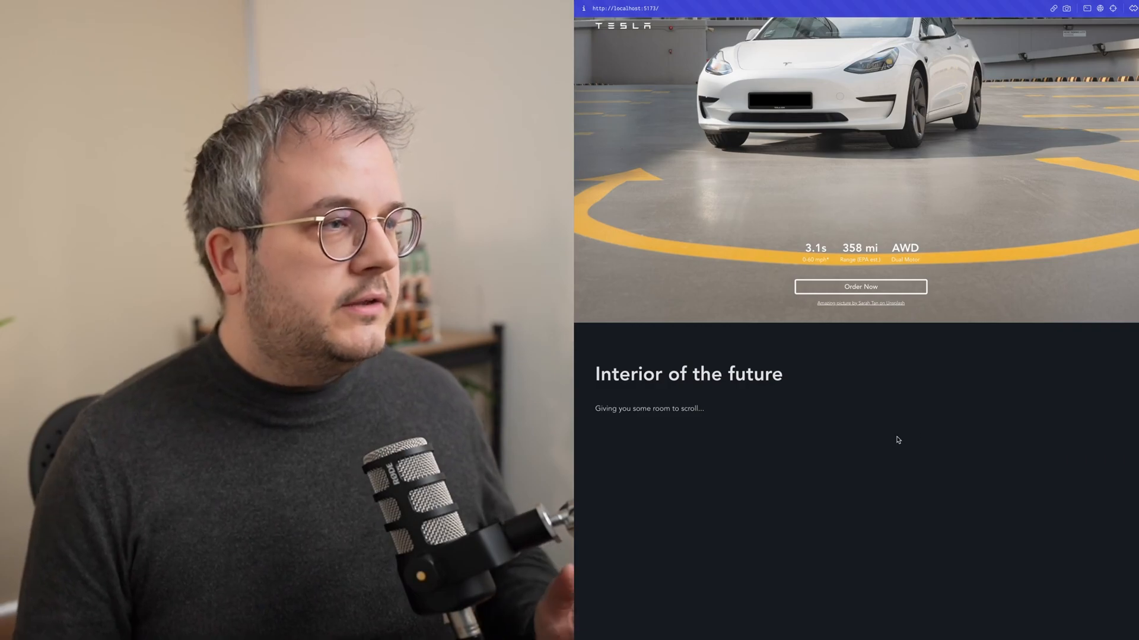
scroll("down", 3)
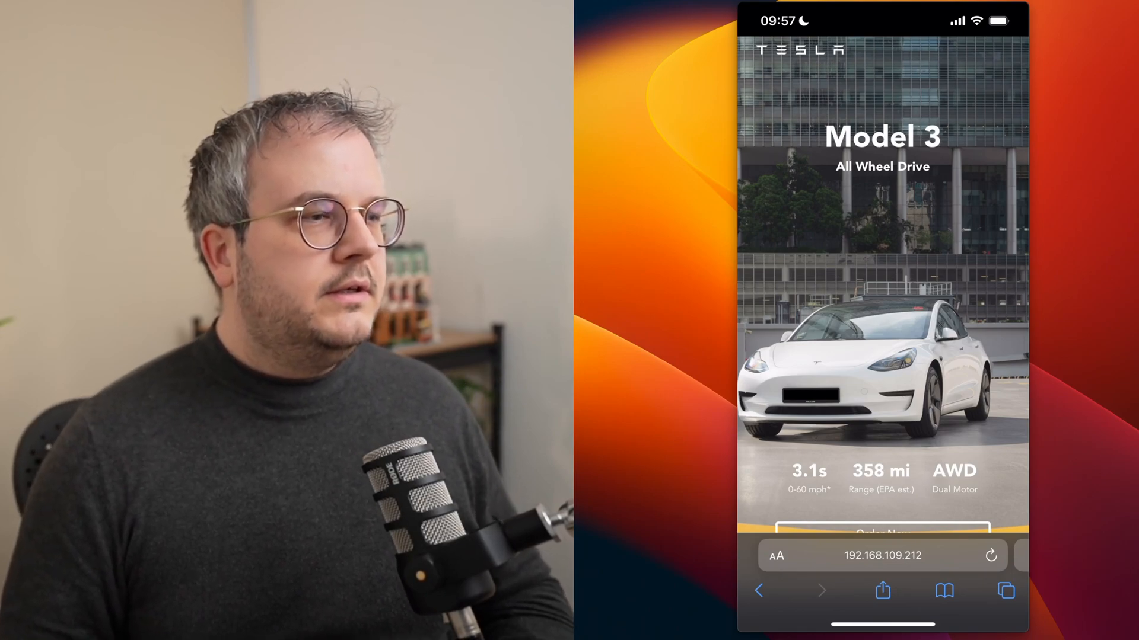
scroll("down", 3)
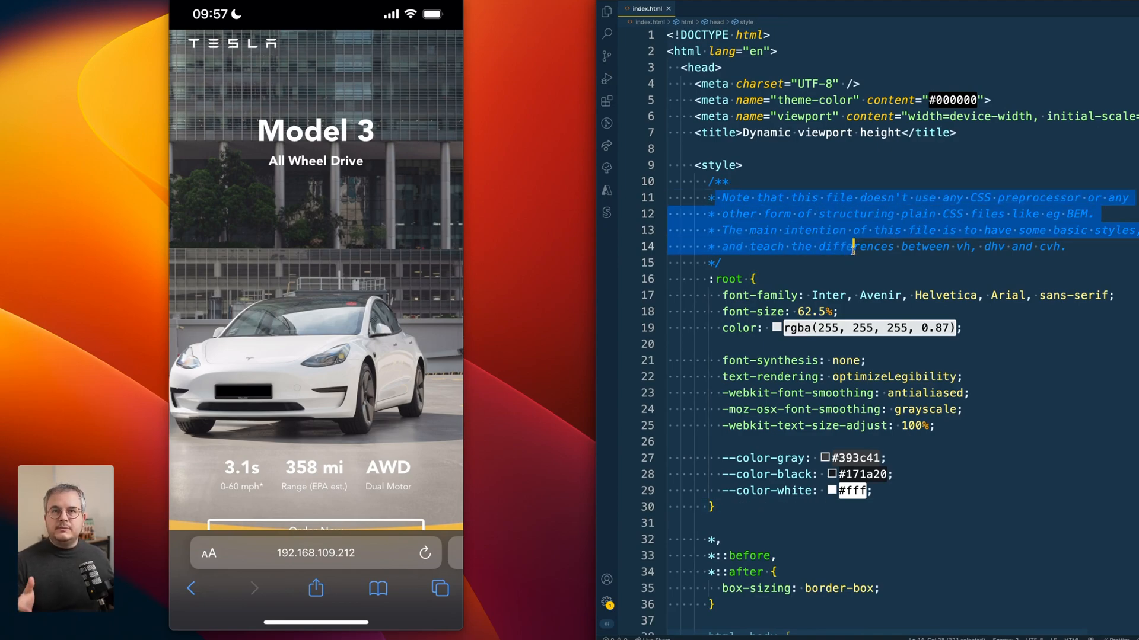
Review the hero and fake-section markup, then reach the .hero rule with height: 100vh.
left_click(727, 376)
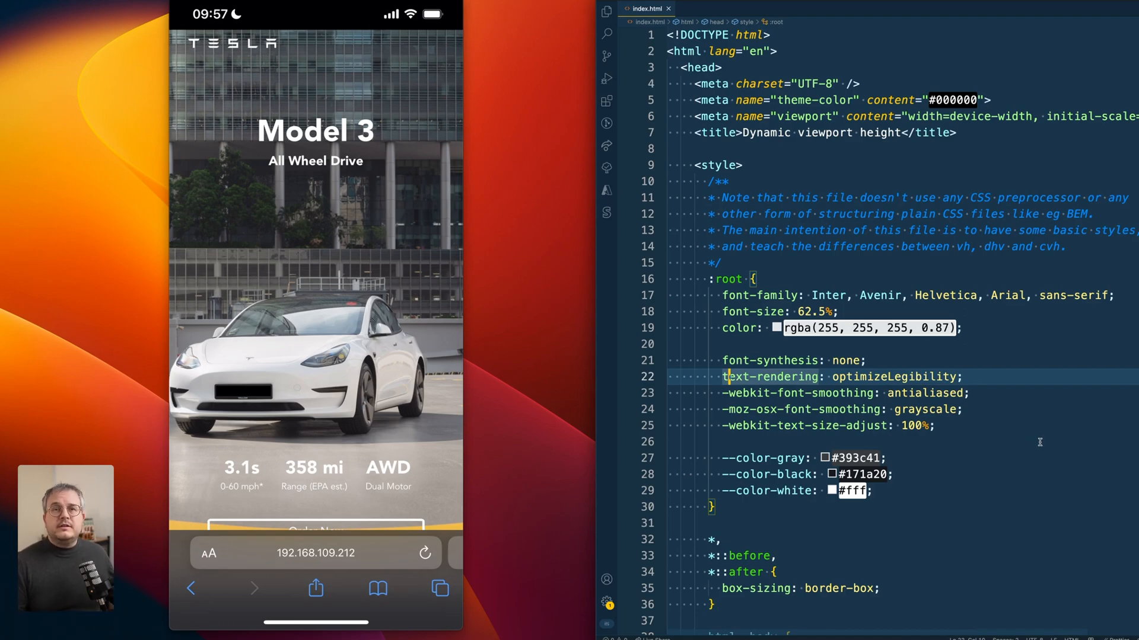
scroll("down", 3)
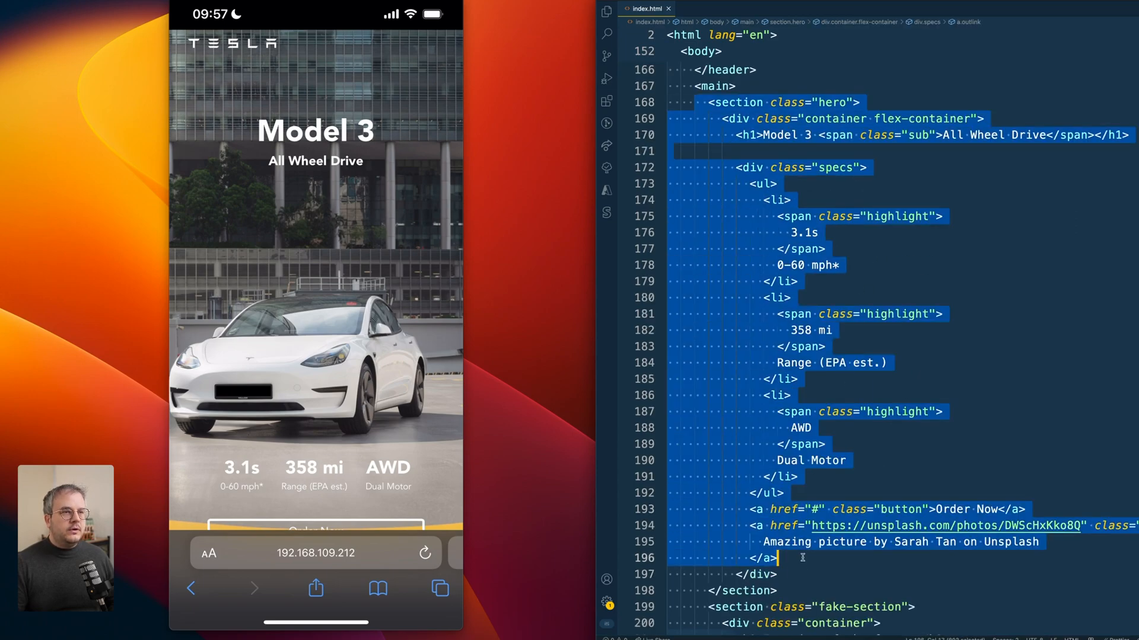
left_click(778, 574)
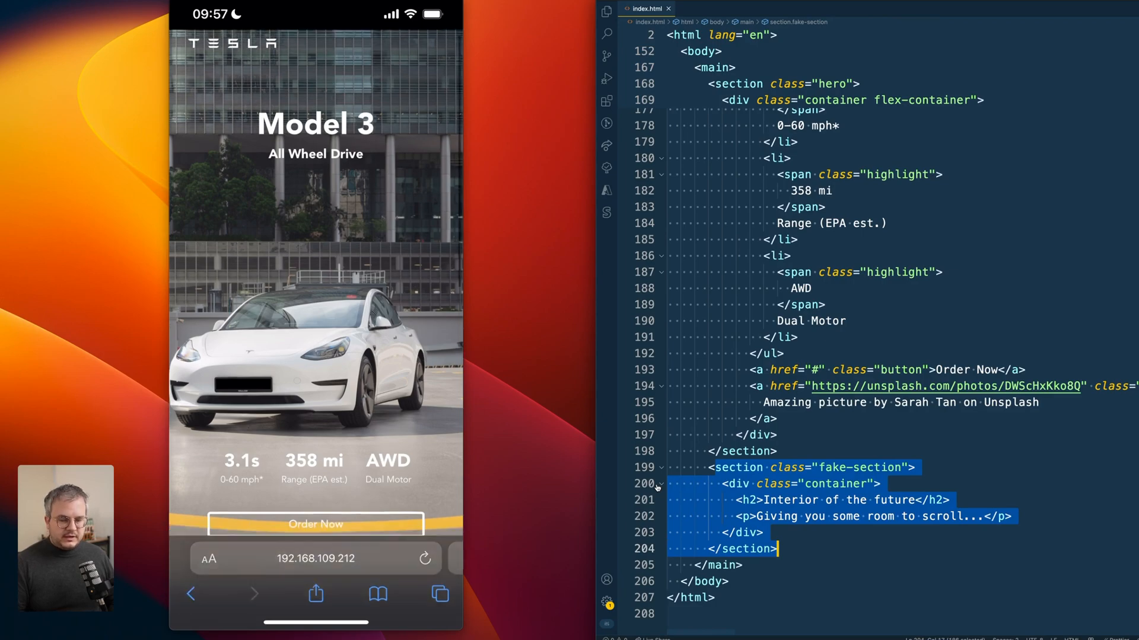
scroll("down", 3)
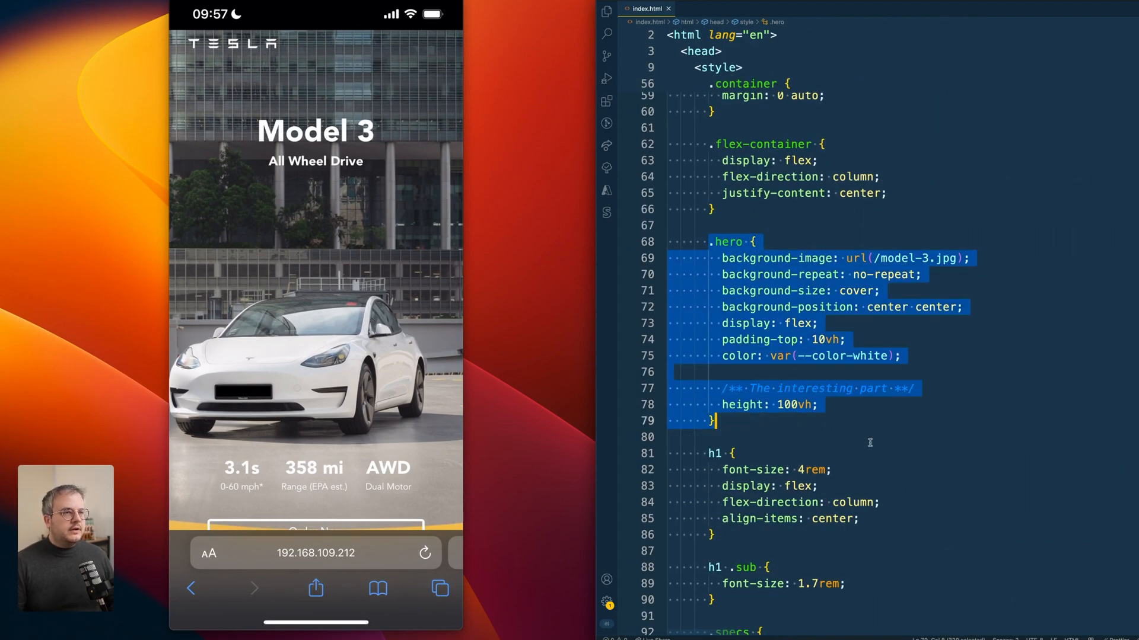
left_click(866, 438)
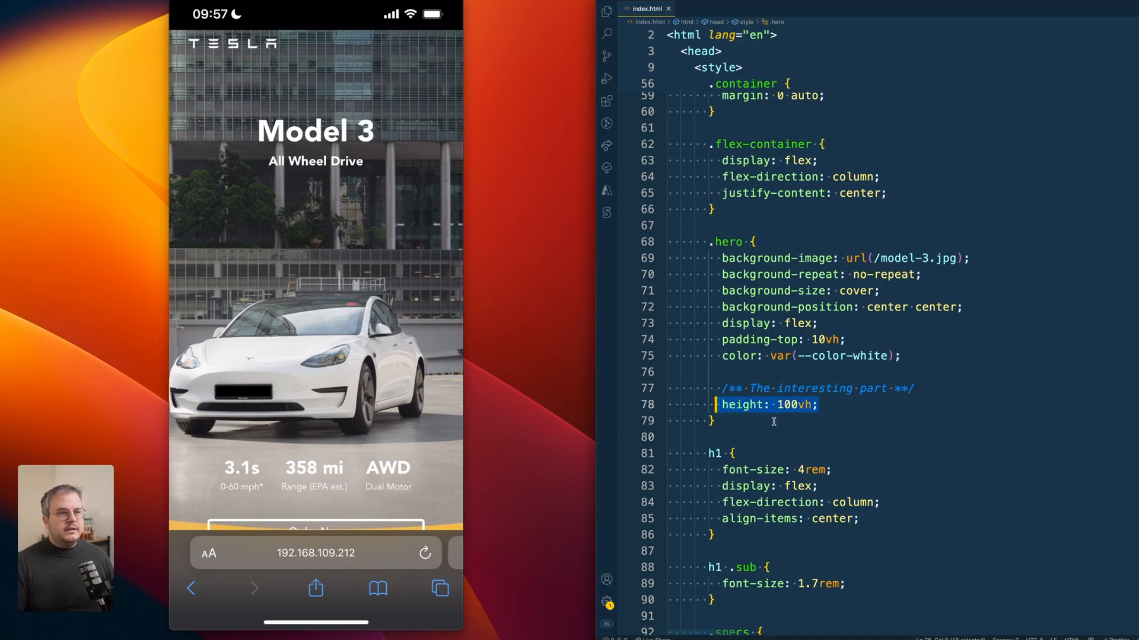
left_click(715, 421)
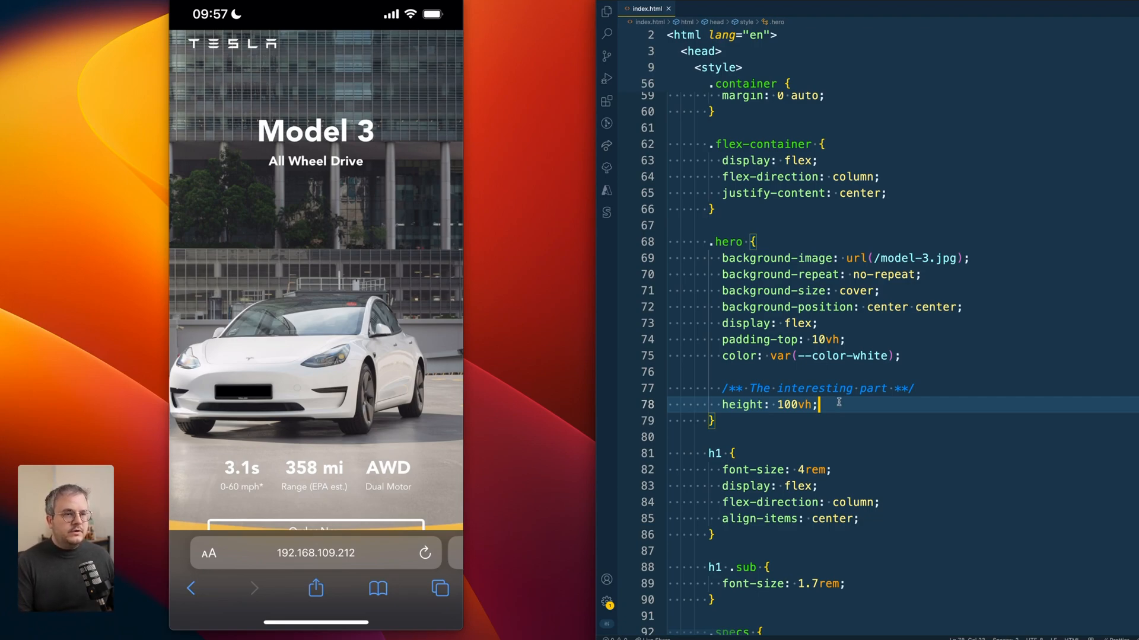
Add height: -webkit-fill-available; after height: 100vh; in the .hero rule.
type("heigh")
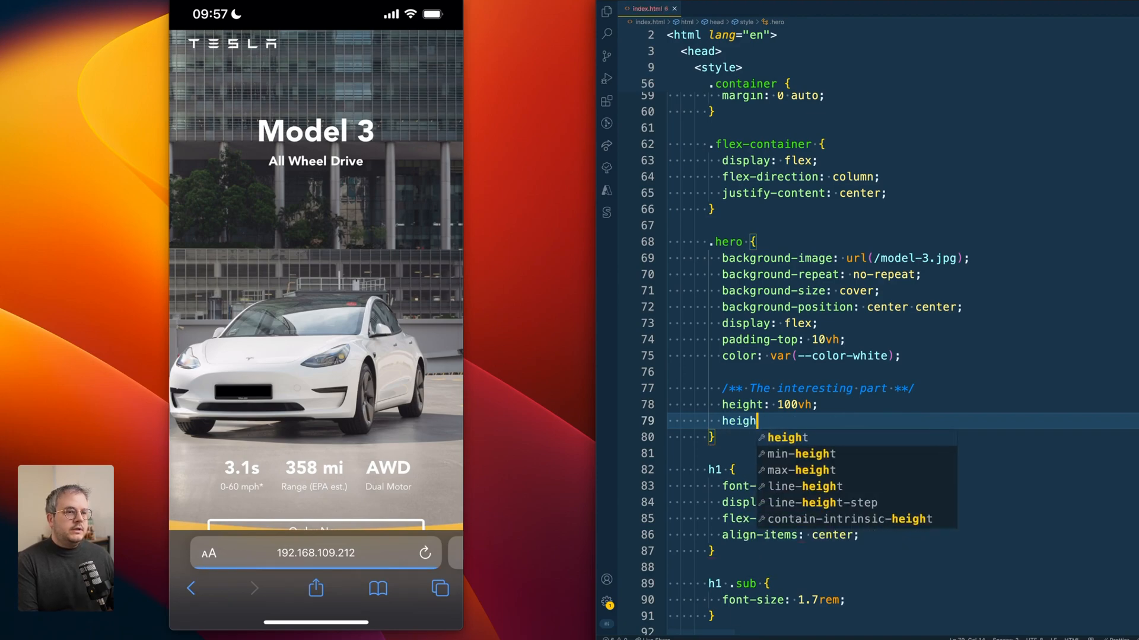
type(": --")
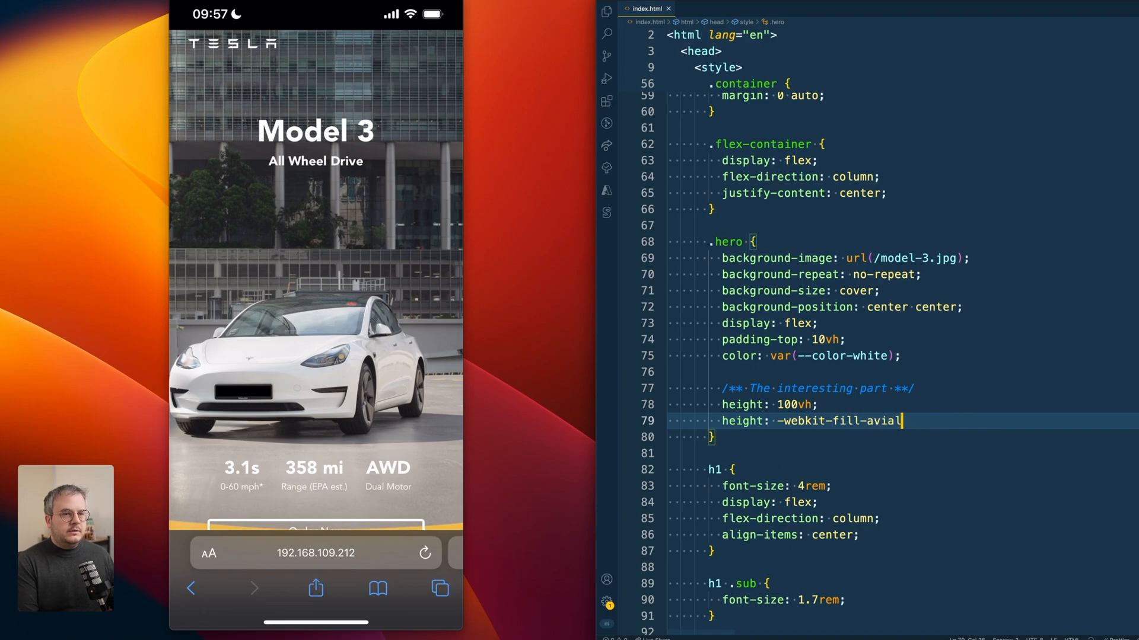
type("available;")
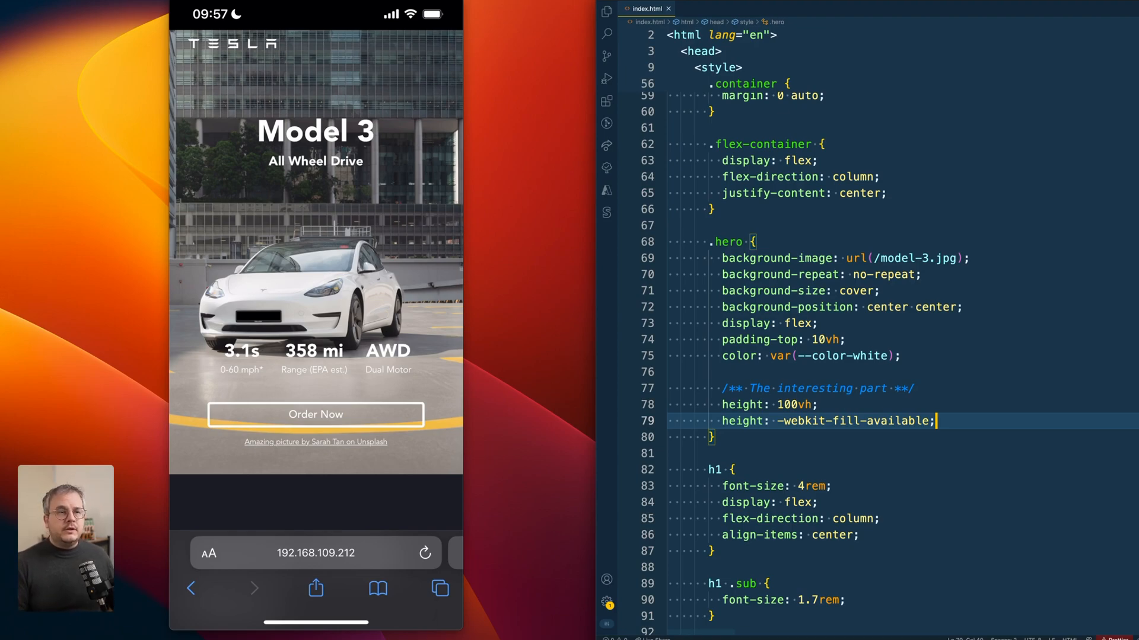
Replace the fill-available fallback: comment out 100vh and set the hero height to 100svh.
double_click(828, 421)
type("height: 100svh;")
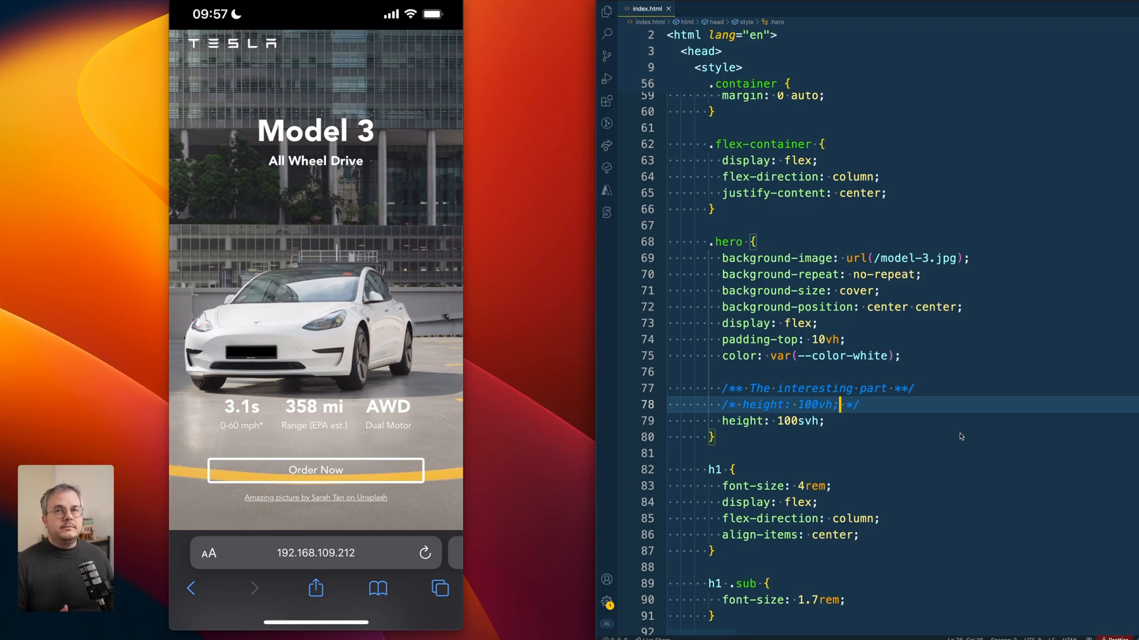
scroll("down", 3)
type("l")
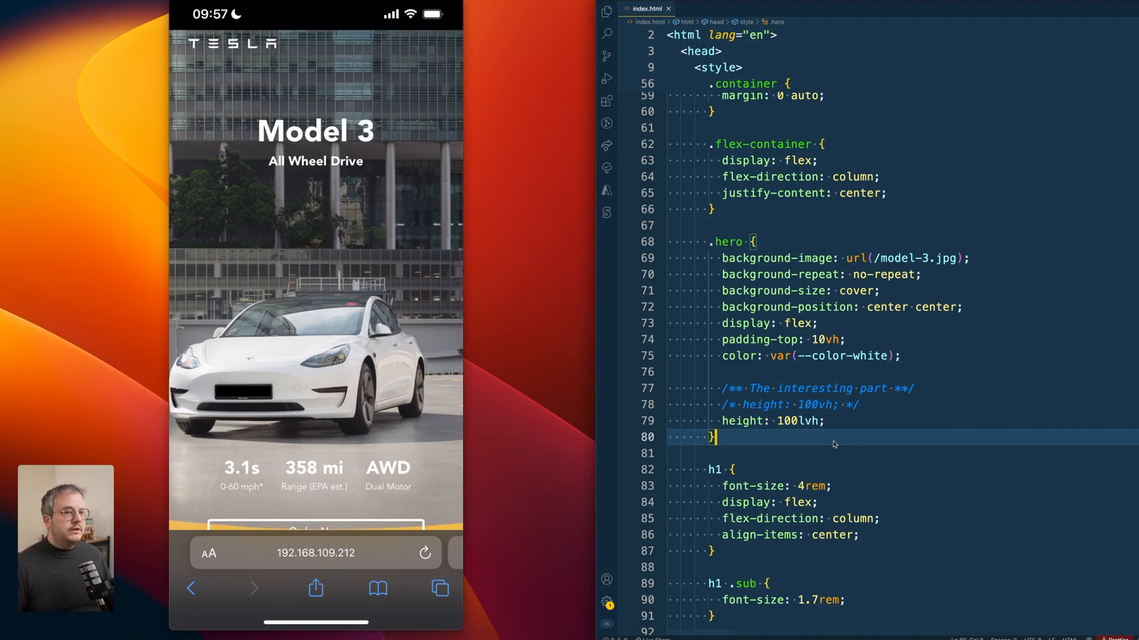
mouse_move(871, 436)
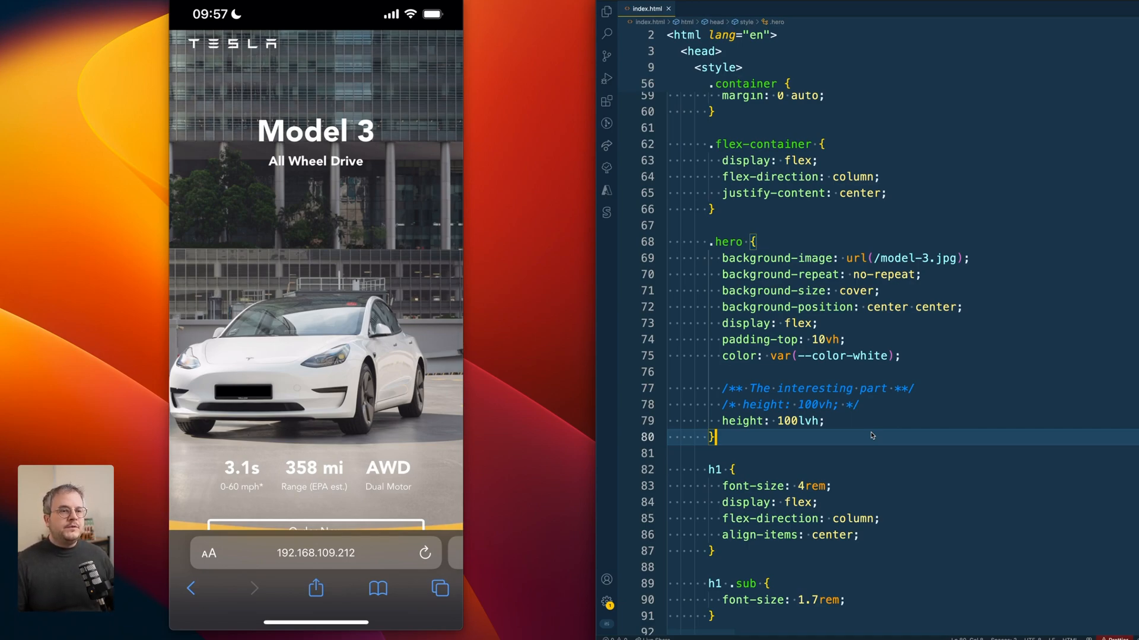
Replace 100lvh with calc(100 * --vh), then cut the height value back to a bare 100.
double_click(794, 421)
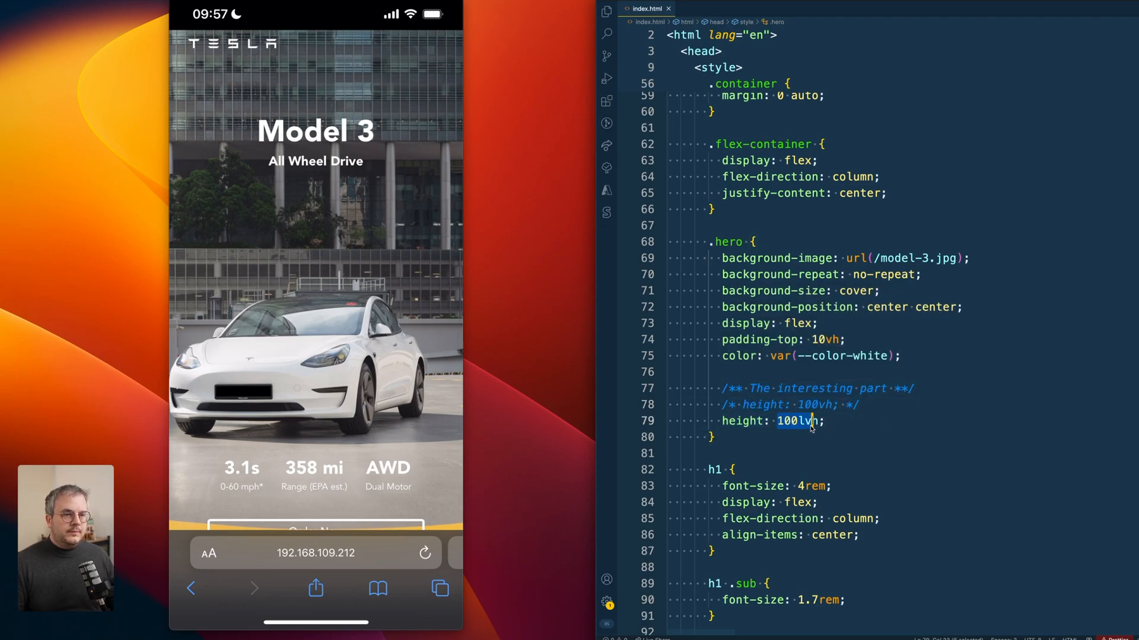
type("calc(")
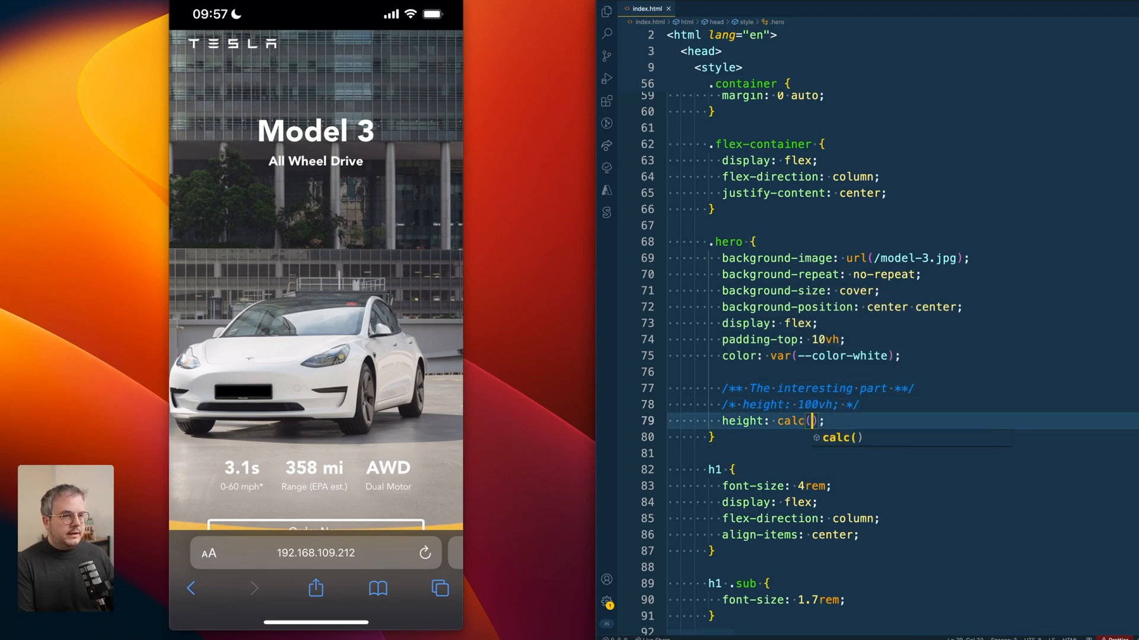
type("100 * -")
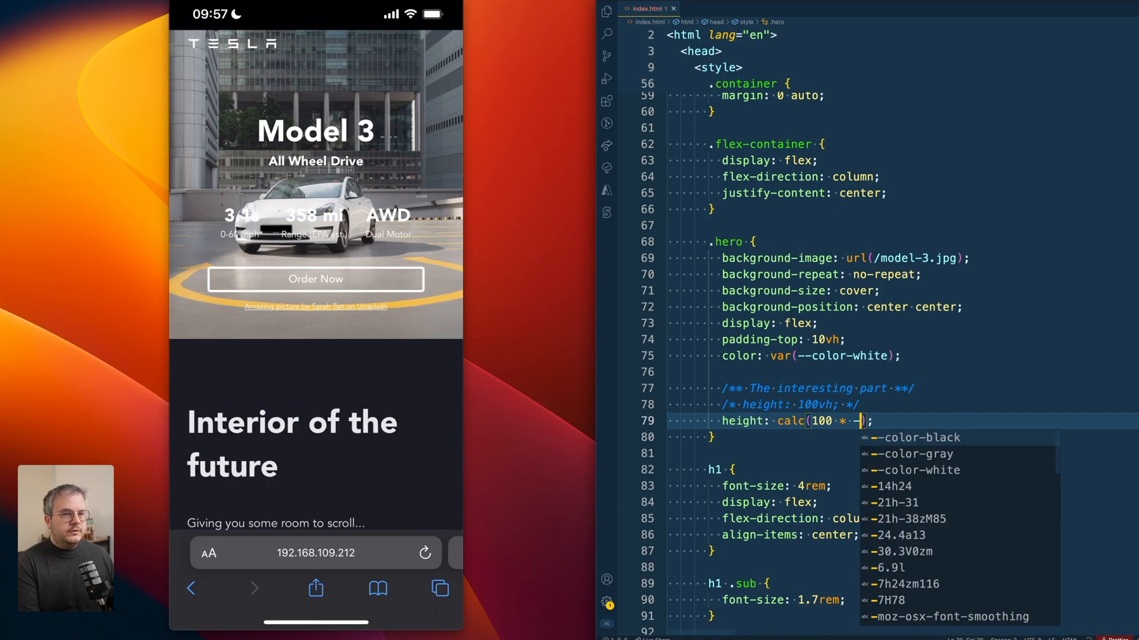
type("vh")
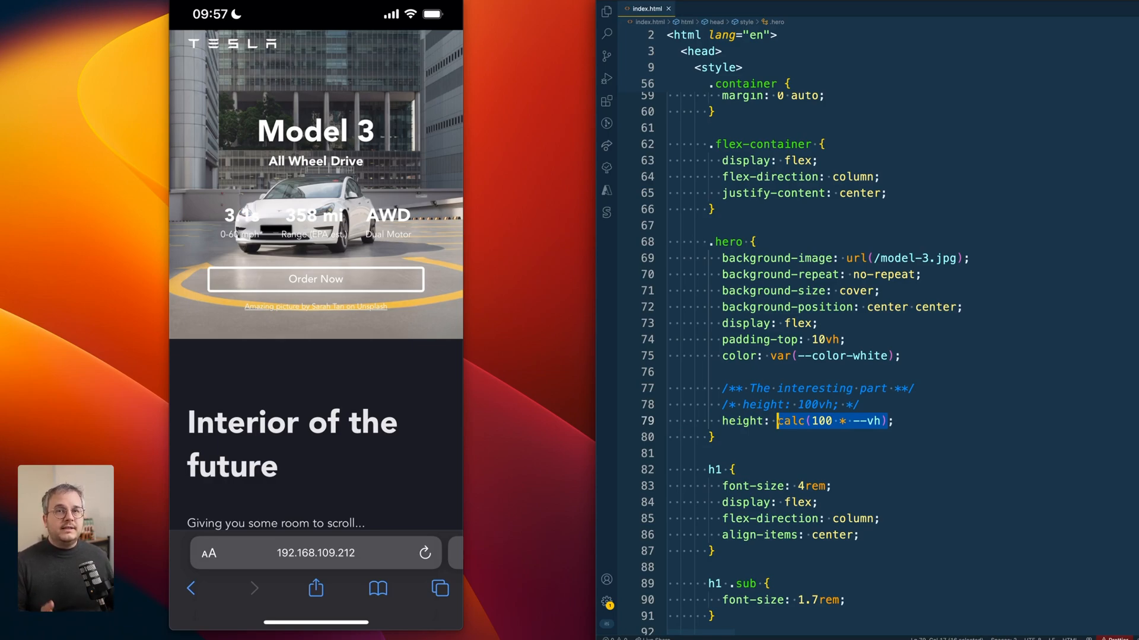
type("100;")
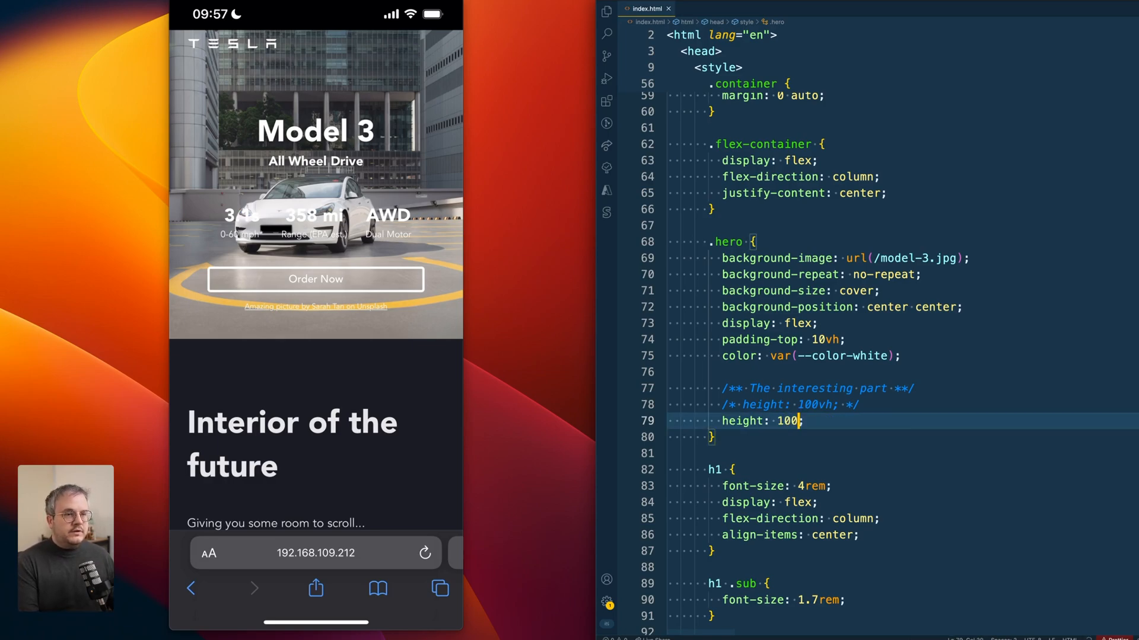
Finish the unit so the hero height reads 100dvh, correcting the ddhv typo.
type("ddhv")
type("dvh")
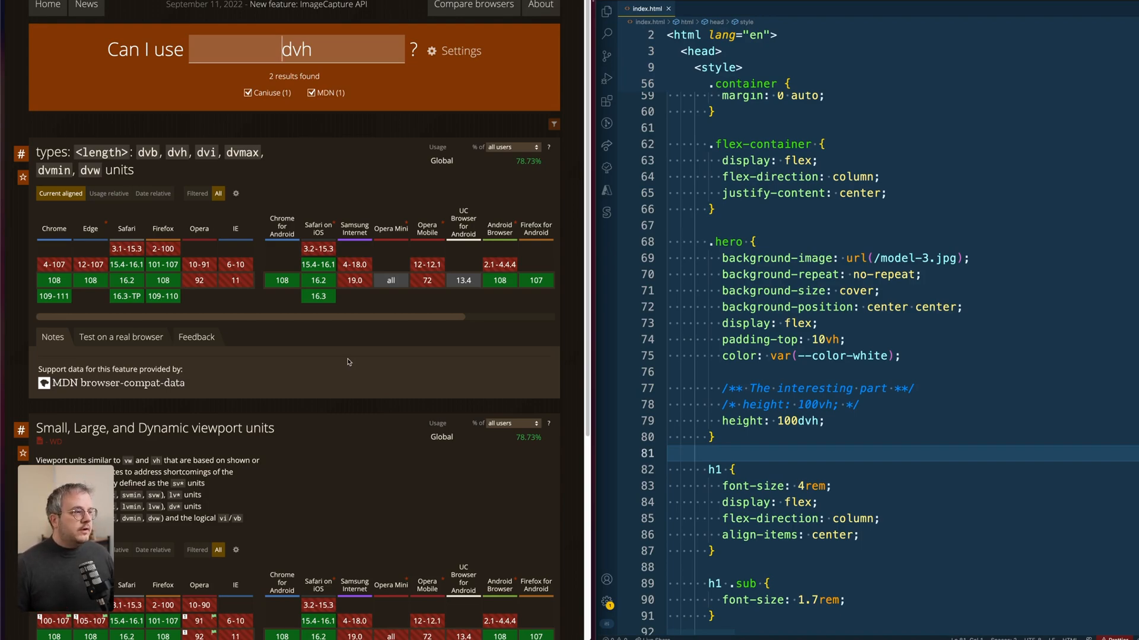
Return the cursor to the end of the 100dvh height line after checking Can I use.
left_click(828, 421)
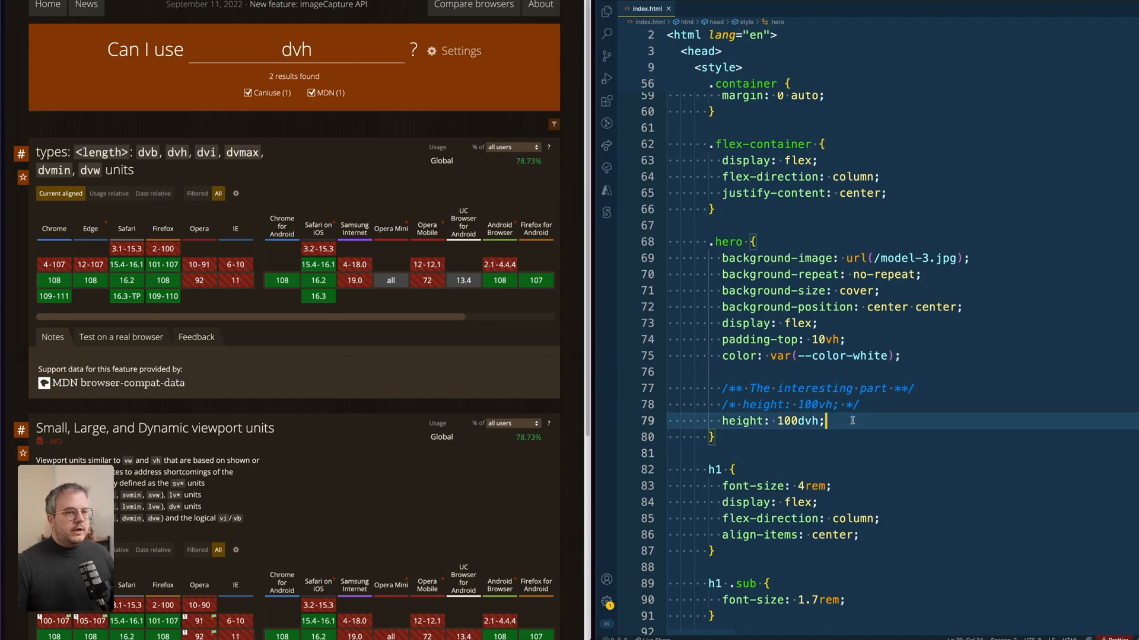